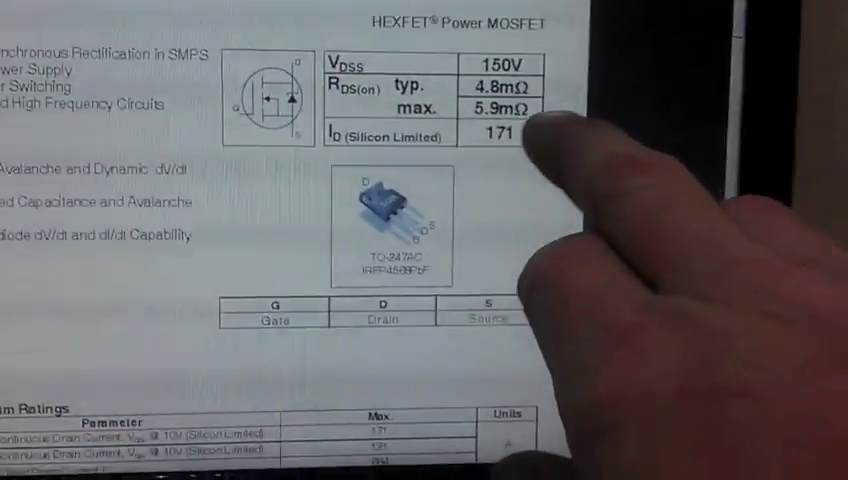
scroll(down, 3)
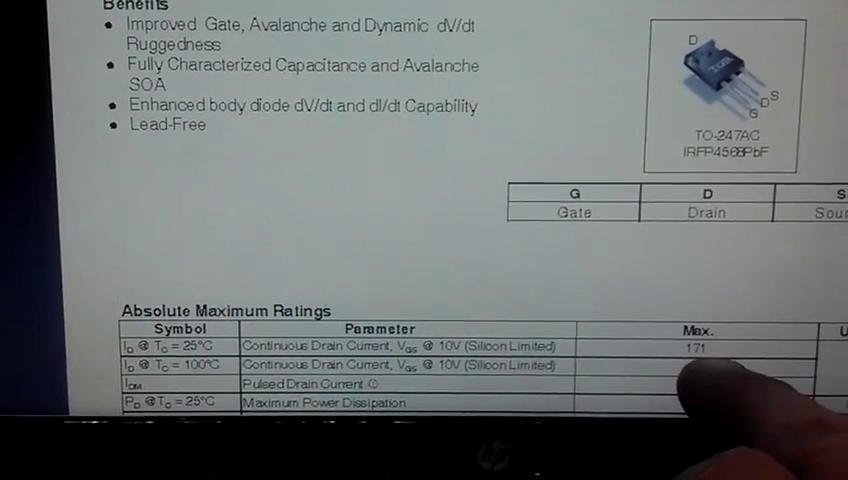
scroll(down, 3)
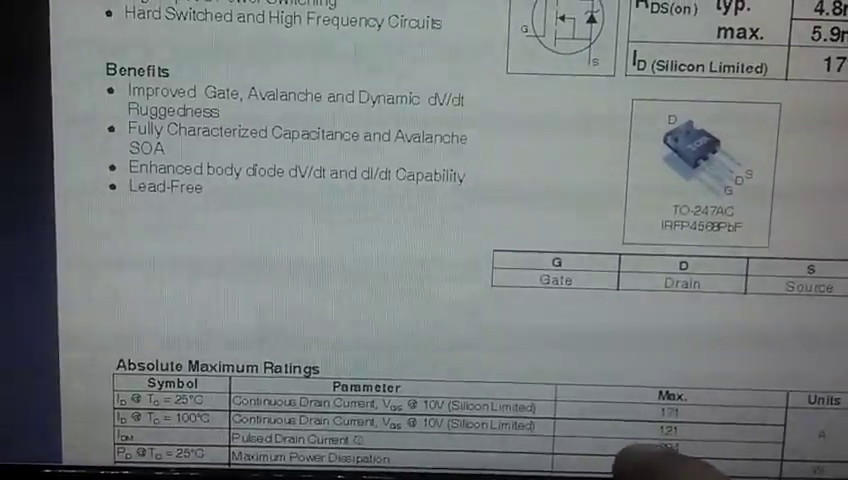
scroll(down, 3)
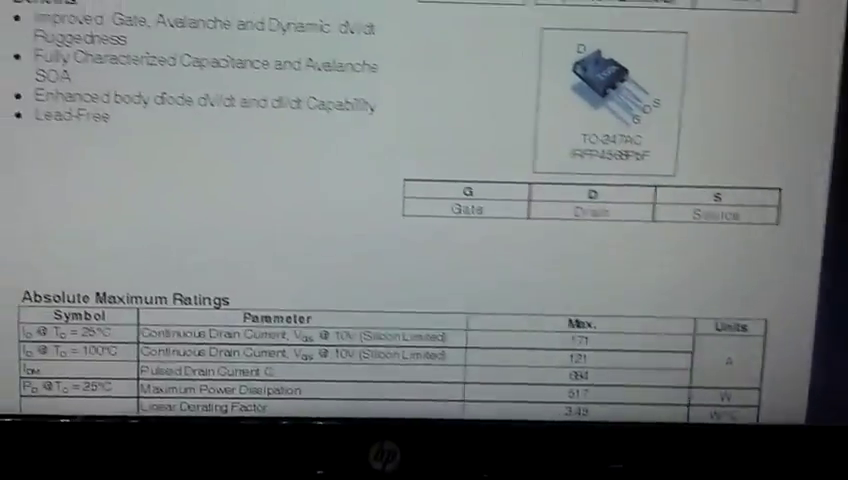
scroll(down, 3)
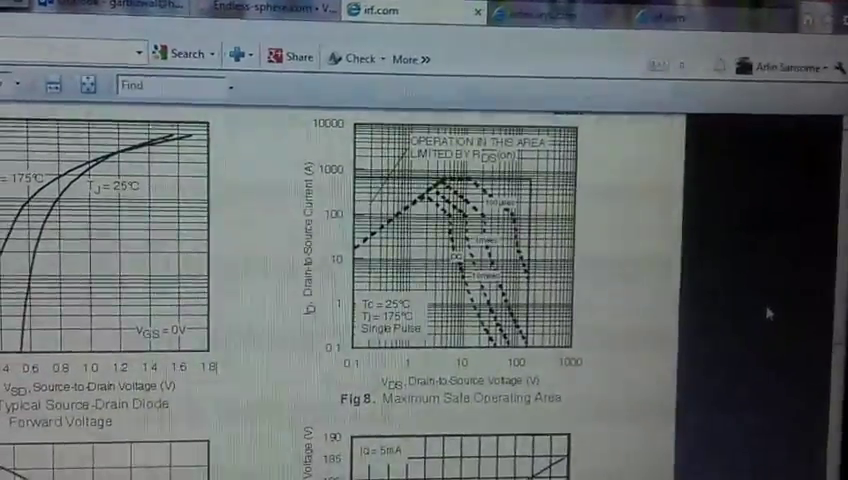
scroll(down, 3)
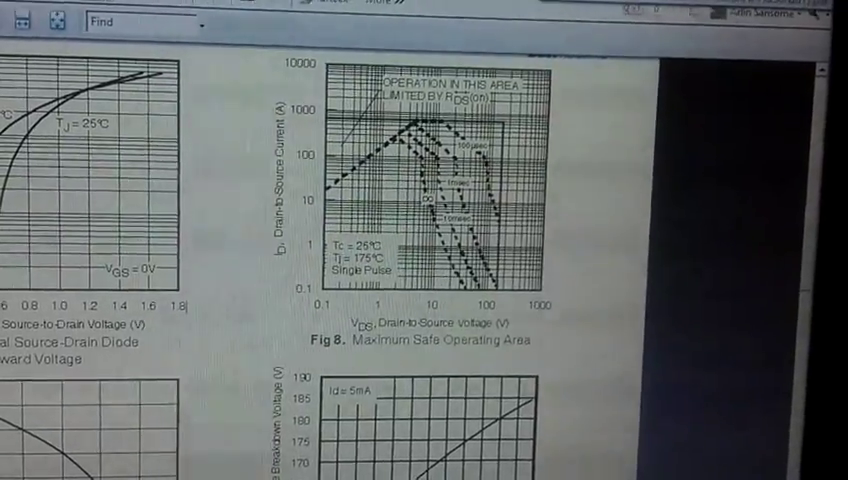
scroll(down, 3)
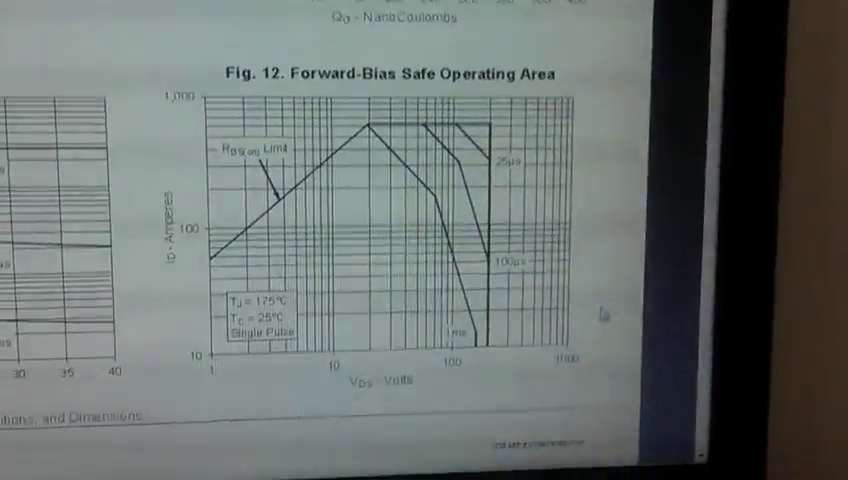
scroll(up, 3)
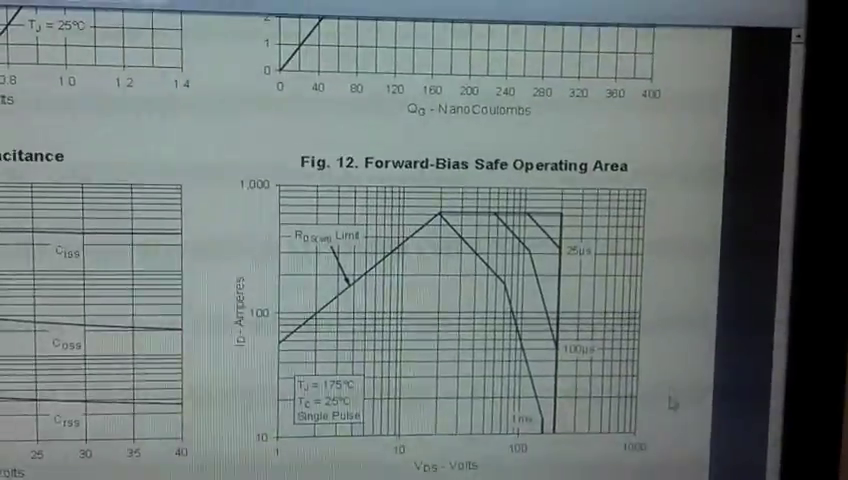
scroll(down, 3)
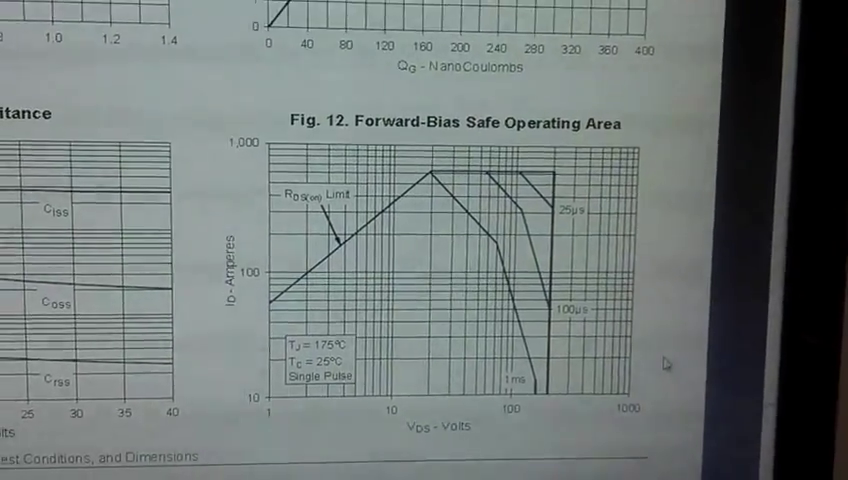